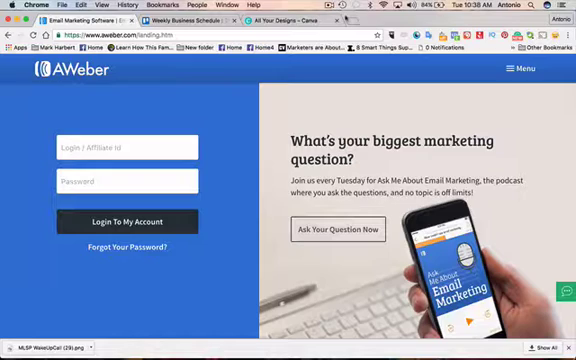
Step: Sign in to the AWeber account with the username and password
left_click(128, 146)
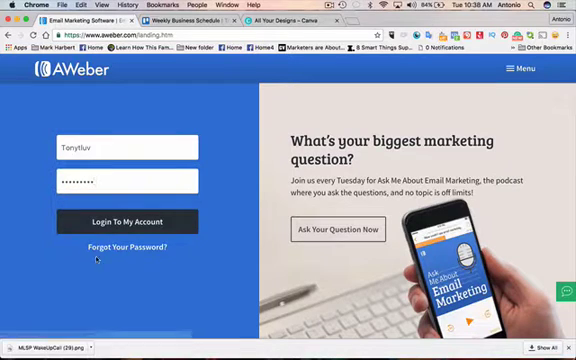
left_click(122, 220)
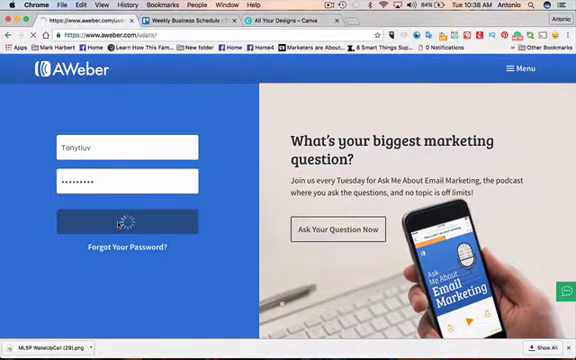
left_click(116, 220)
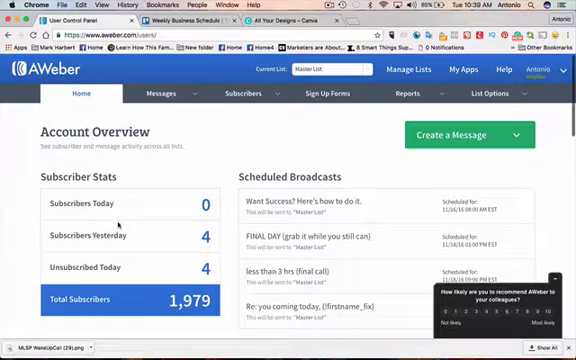
mouse_move(376, 150)
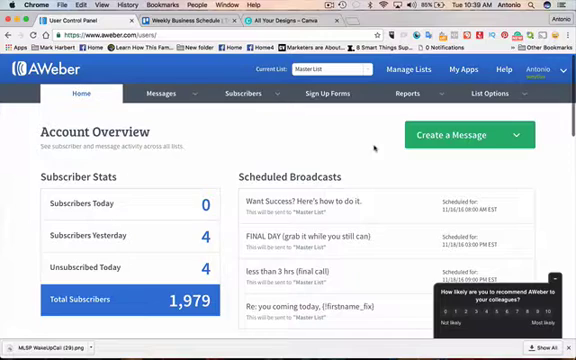
Step: Show the List Options menu from the account overview dashboard
left_click(504, 94)
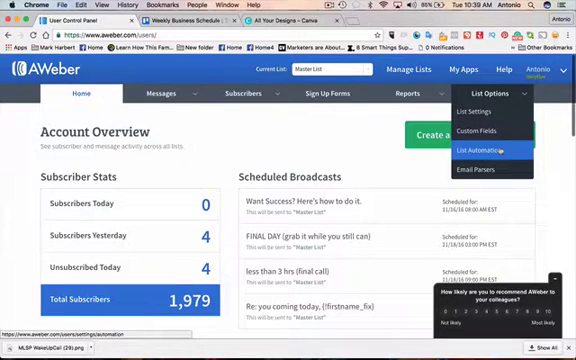
Step: Go to List Automation to view the list's subscribe/unsubscribe automation rules
left_click(490, 158)
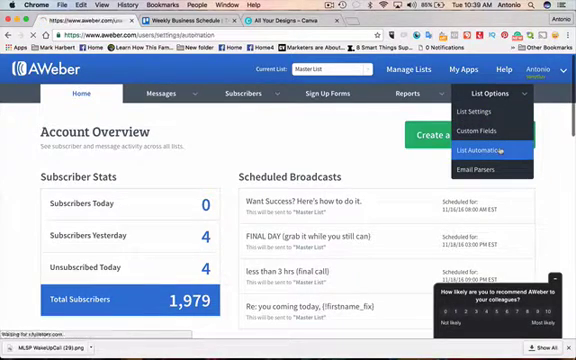
left_click(468, 148)
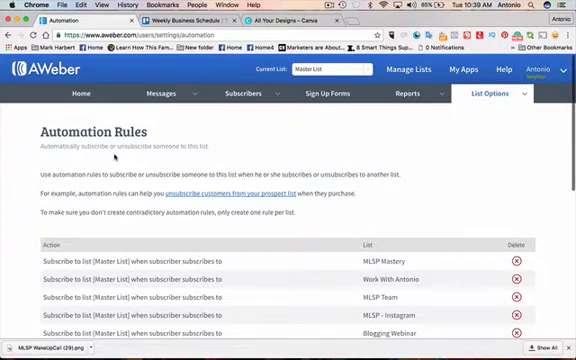
scroll("up", 3)
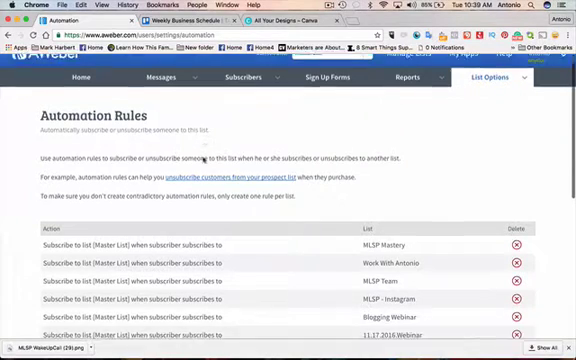
scroll("down", 3)
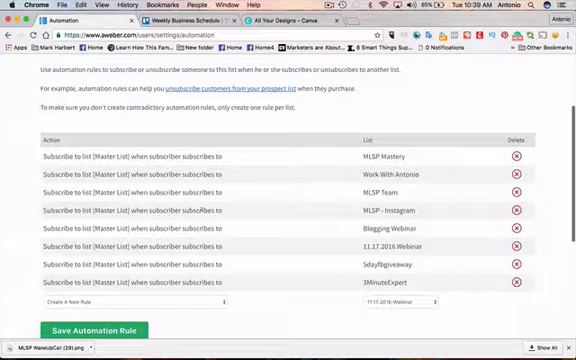
scroll("up", 3)
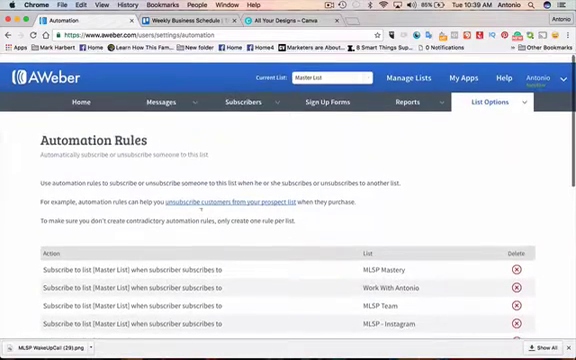
scroll("down", 3)
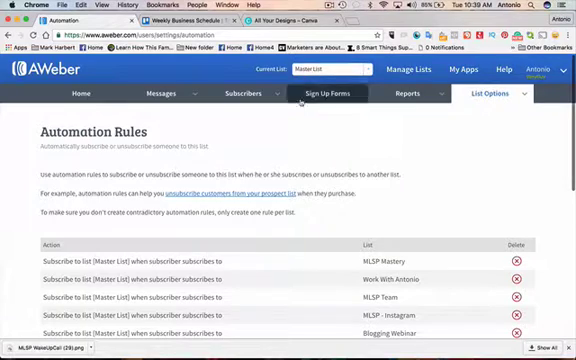
scroll("down", 3)
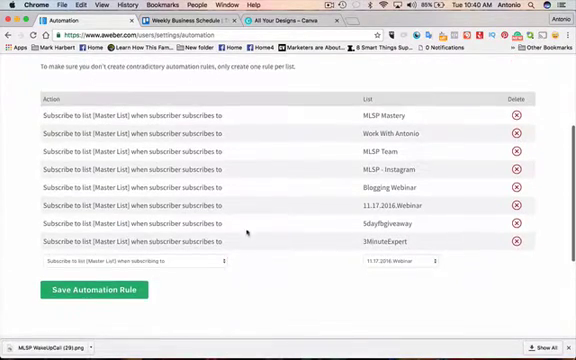
scroll("up", 3)
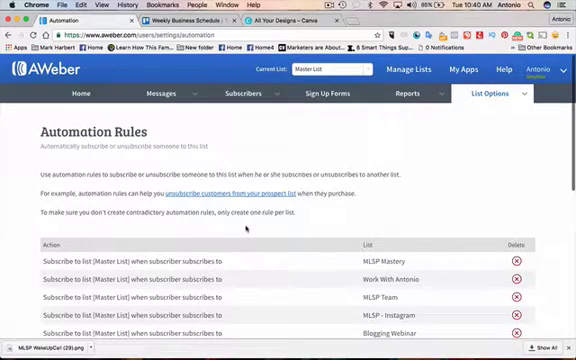